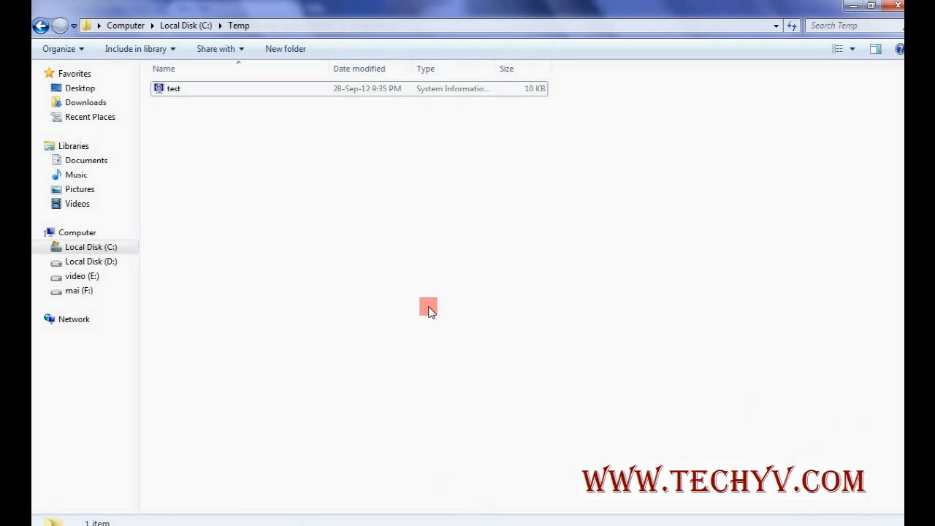
mouse_move(218, 202)
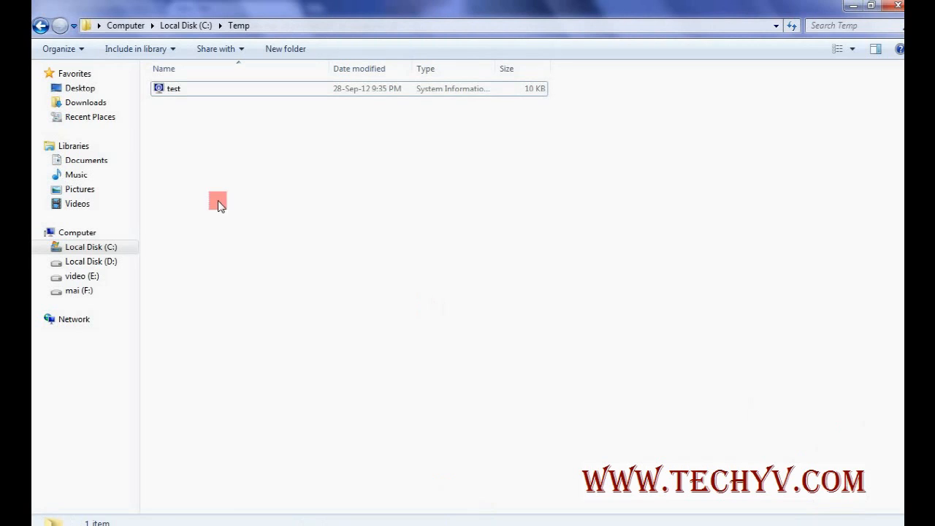
Step: Try opening test.nfo, dismiss the cannot-open error, and close System Information
left_click(173, 88)
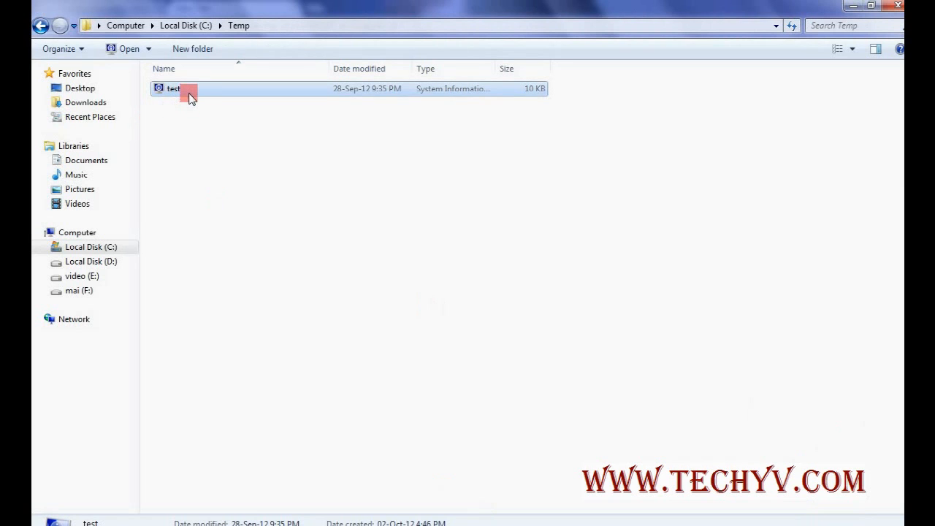
double_click(173, 89)
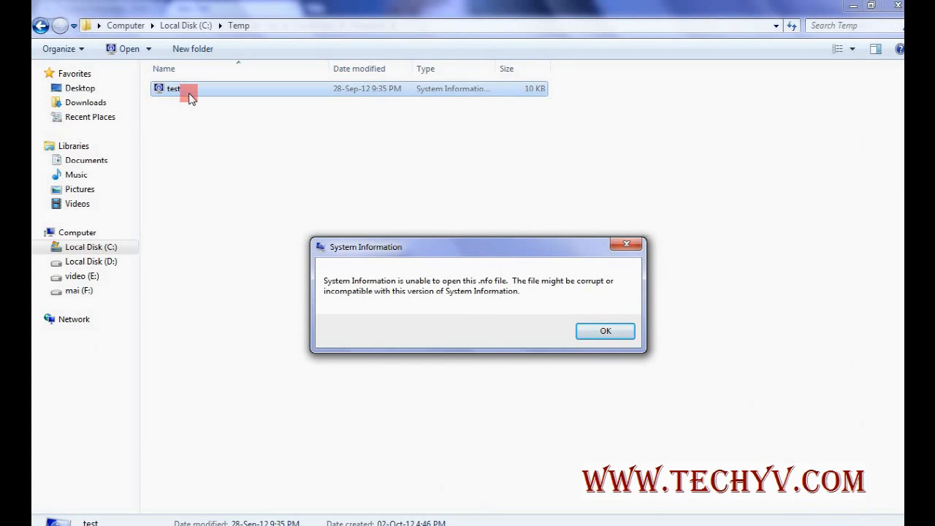
left_click(605, 331)
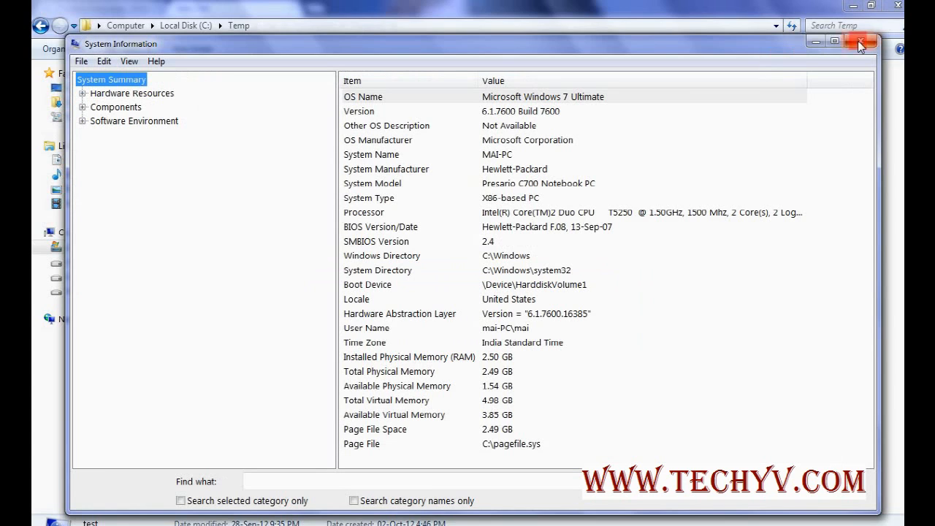
left_click(861, 44)
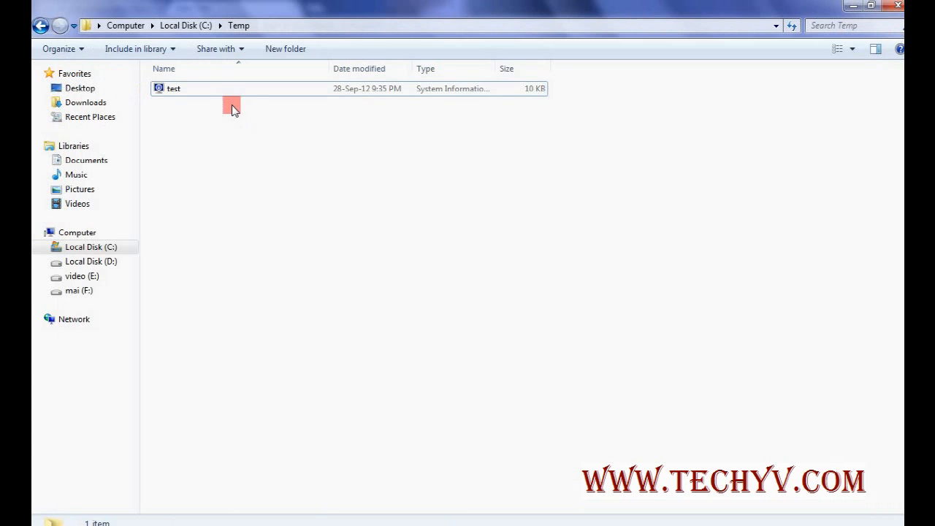
Step: Retry test.nfo, dismiss the error again, then show the FreewareFiles NFOpad 1.65 page
double_click(173, 88)
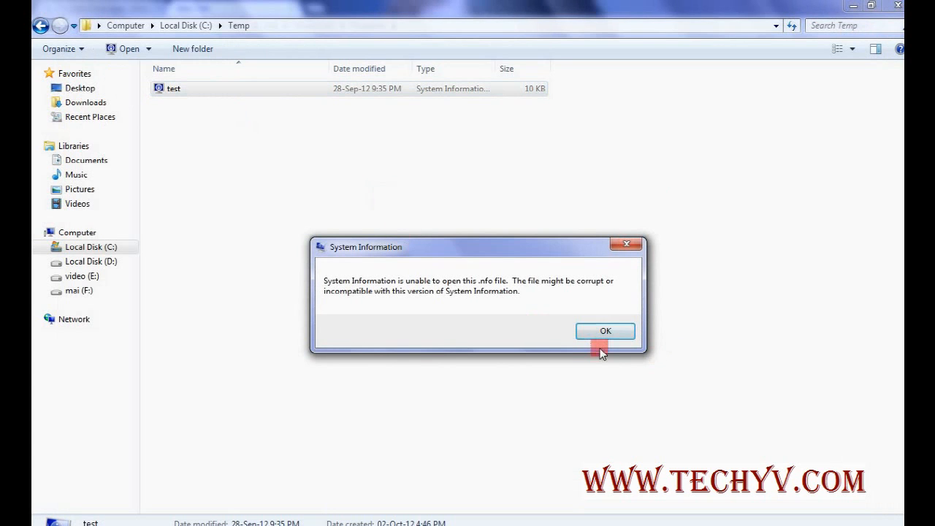
left_click(605, 331)
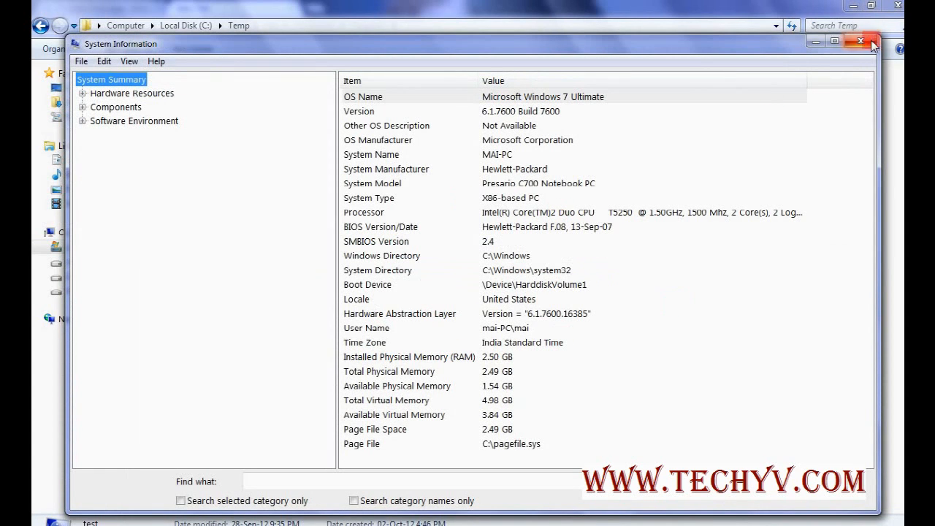
left_click(861, 41)
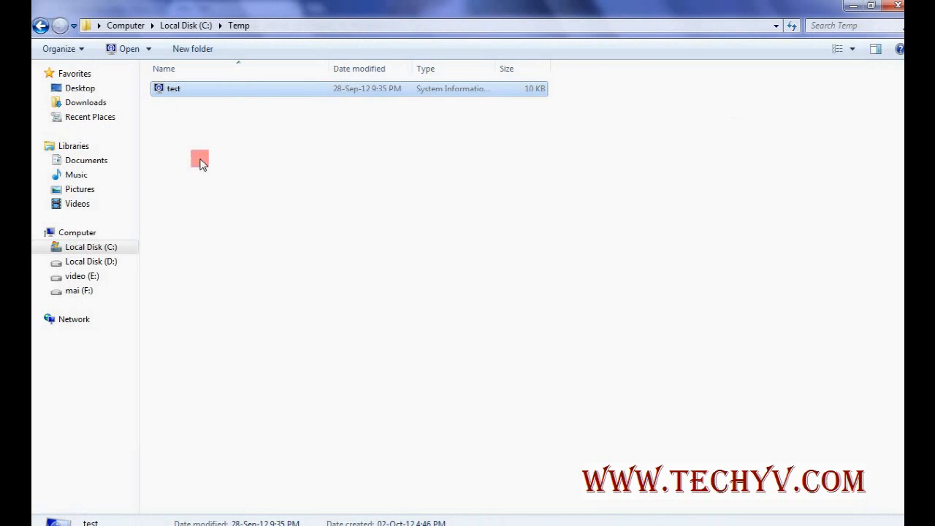
mouse_move(201, 203)
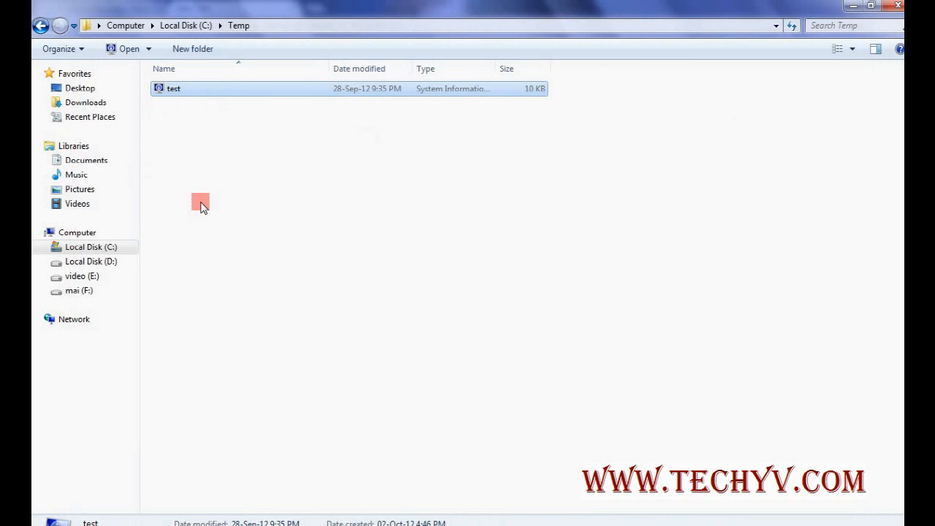
mouse_move(275, 312)
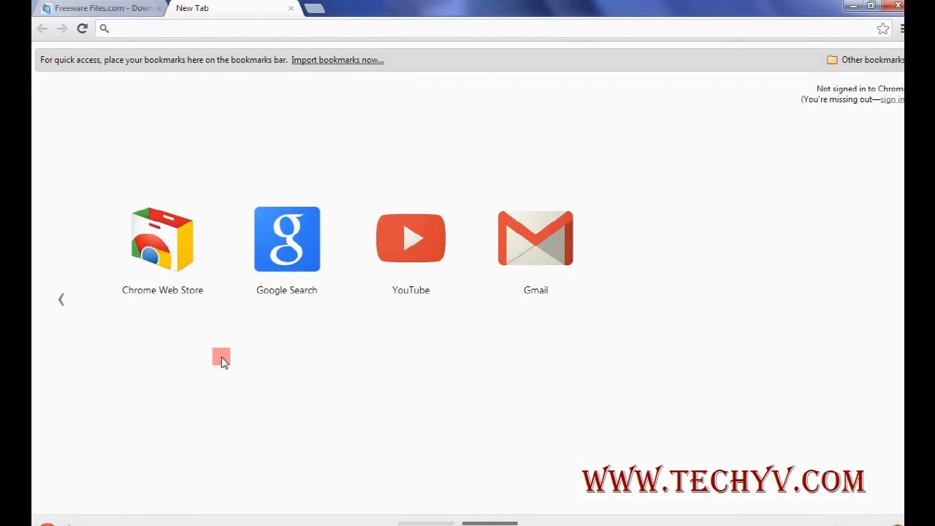
left_click(98, 8)
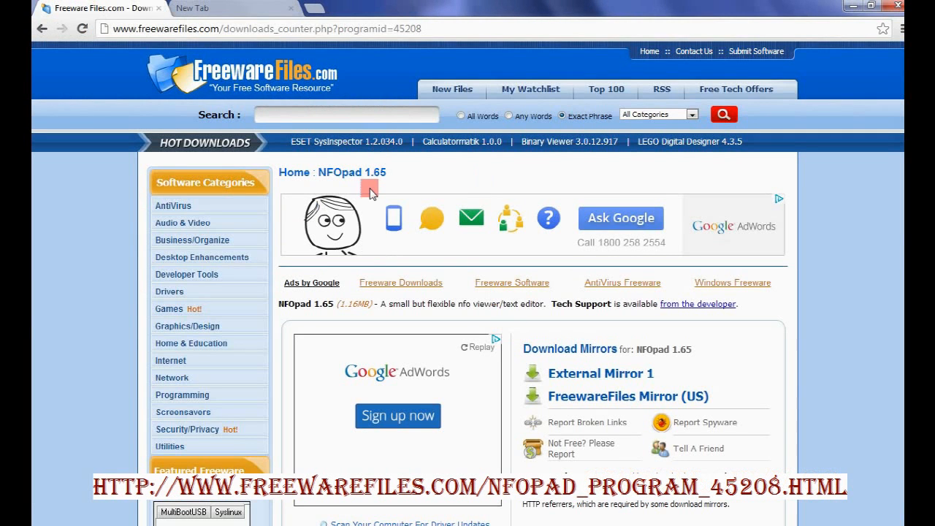
mouse_move(400, 178)
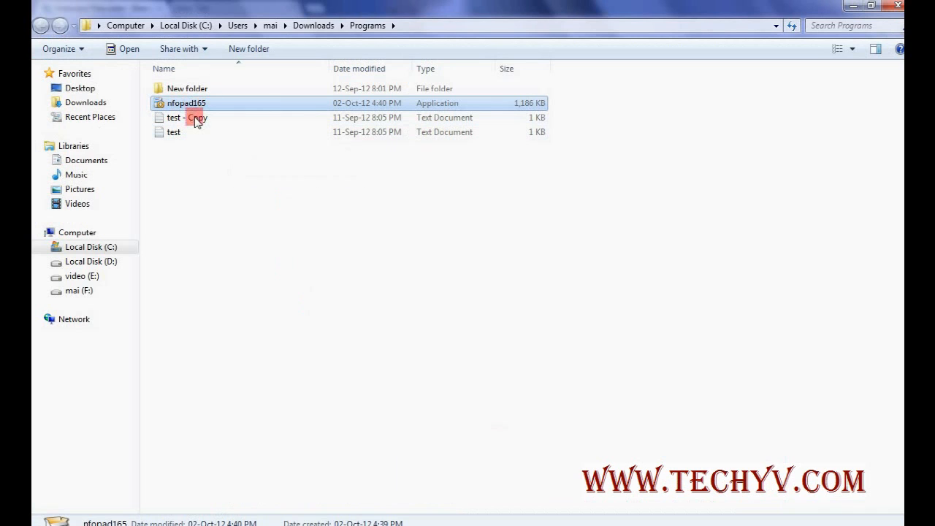
Step: Install nfopad165 with defaults into C:\Program Files\NFOPad, finishing with Show Readme unchecked
double_click(186, 102)
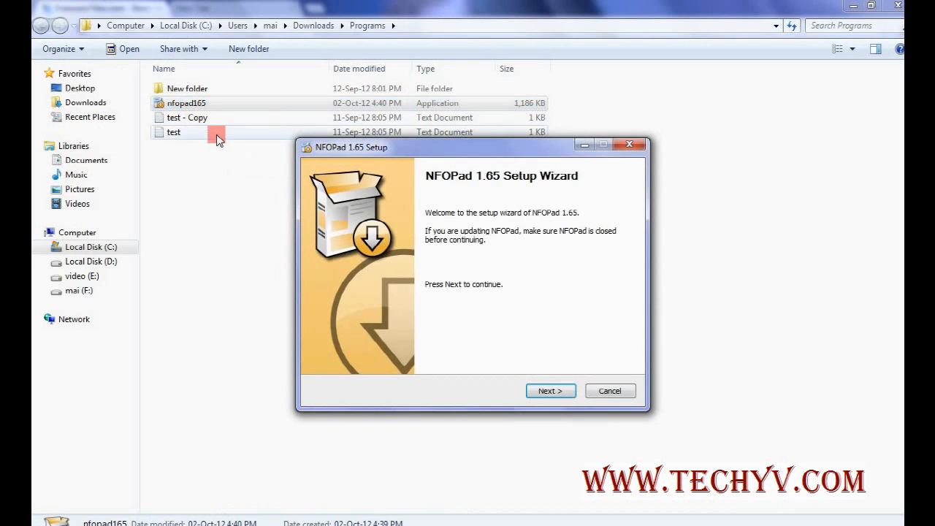
left_click(550, 390)
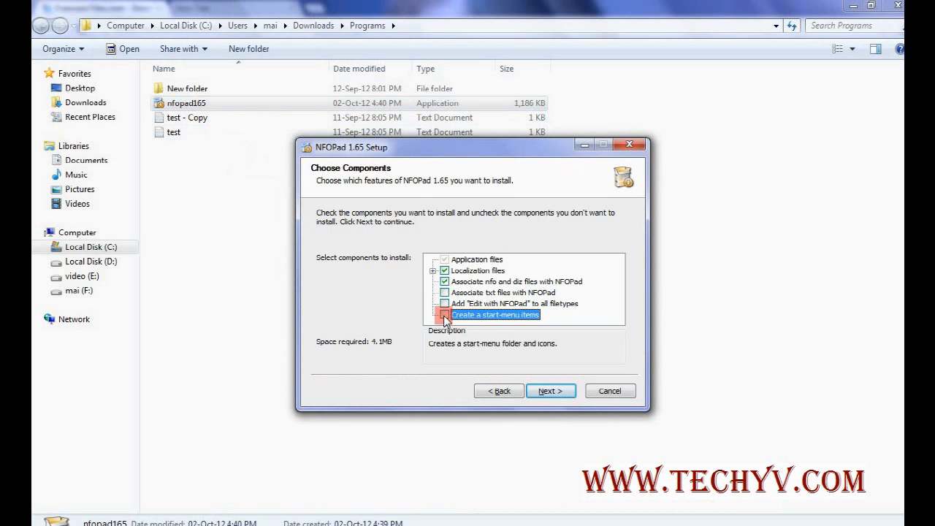
left_click(550, 390)
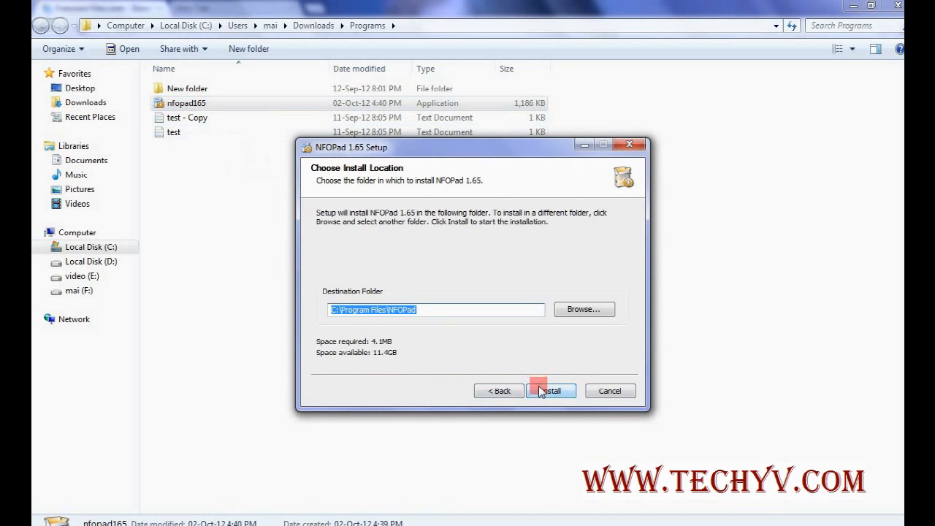
left_click(550, 390)
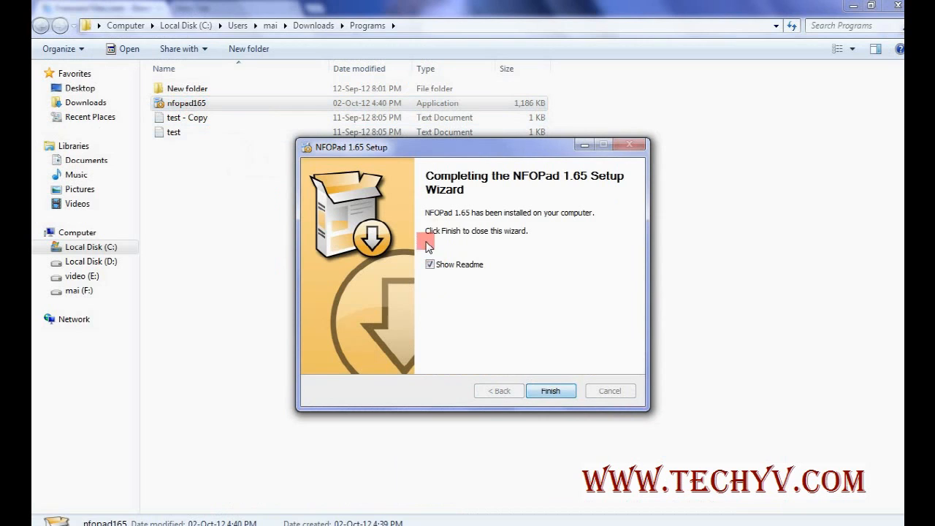
left_click(429, 264)
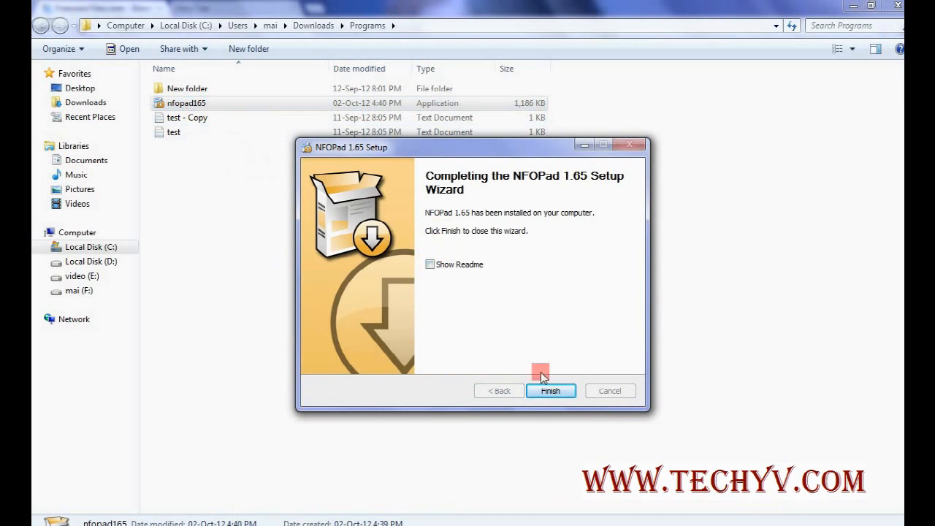
left_click(551, 390)
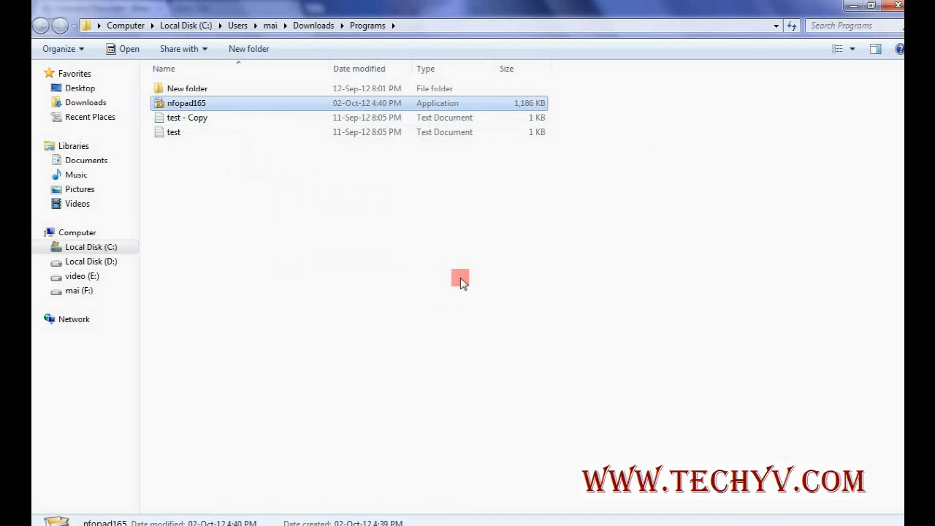
mouse_move(415, 431)
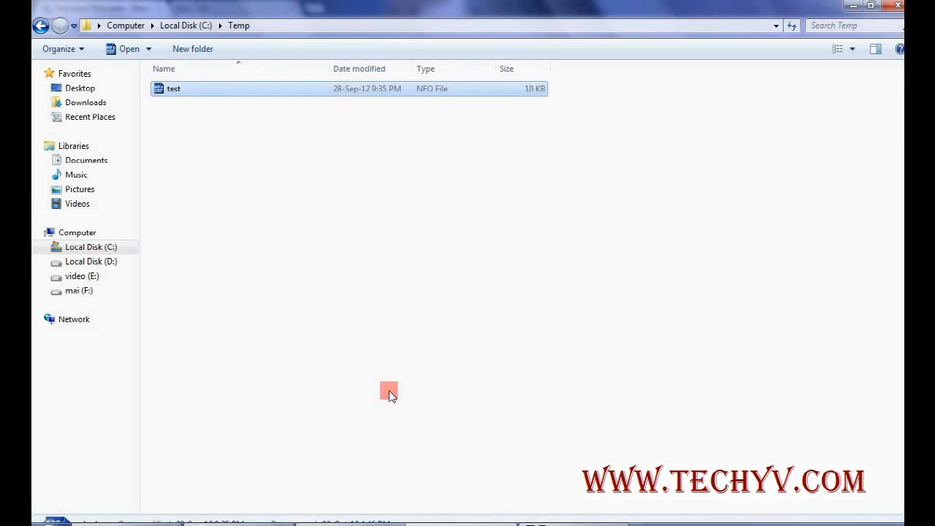
Step: Open test.nfo from C:\Temp so it displays in NFOPad
left_click(173, 88)
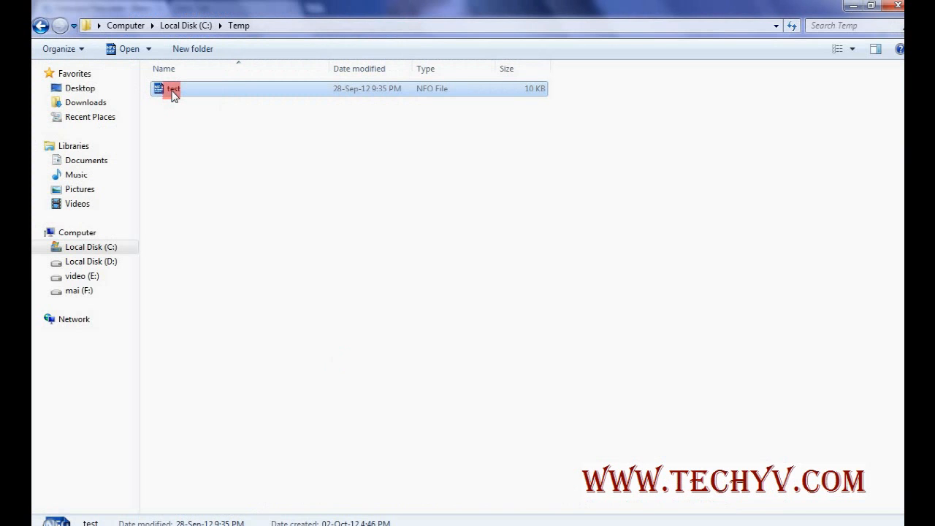
double_click(173, 88)
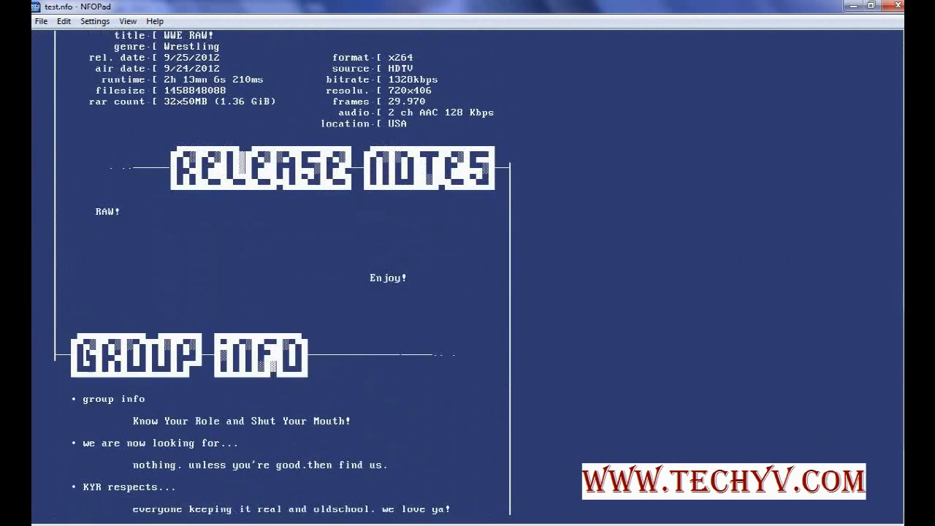
Step: Scroll through test.nfo's WWE RAW! release info and browse the File menu
scroll("down", 3)
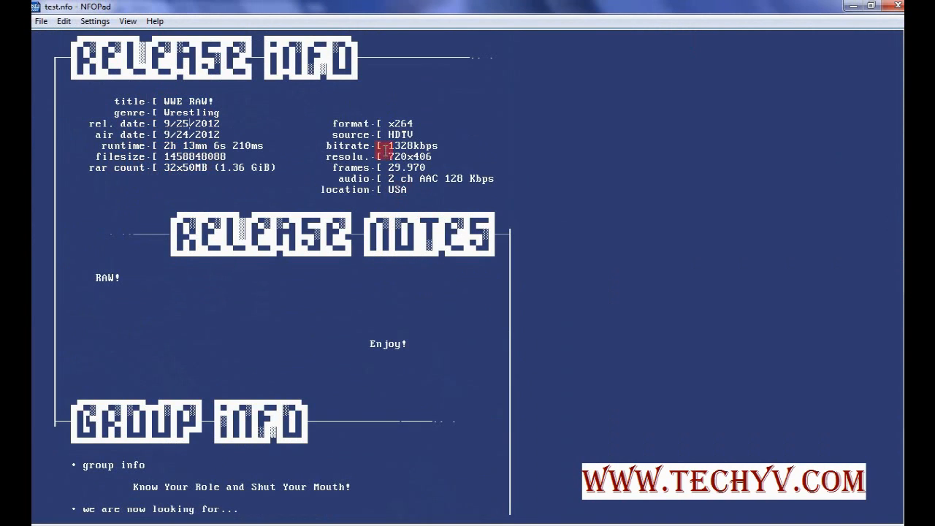
mouse_move(641, 225)
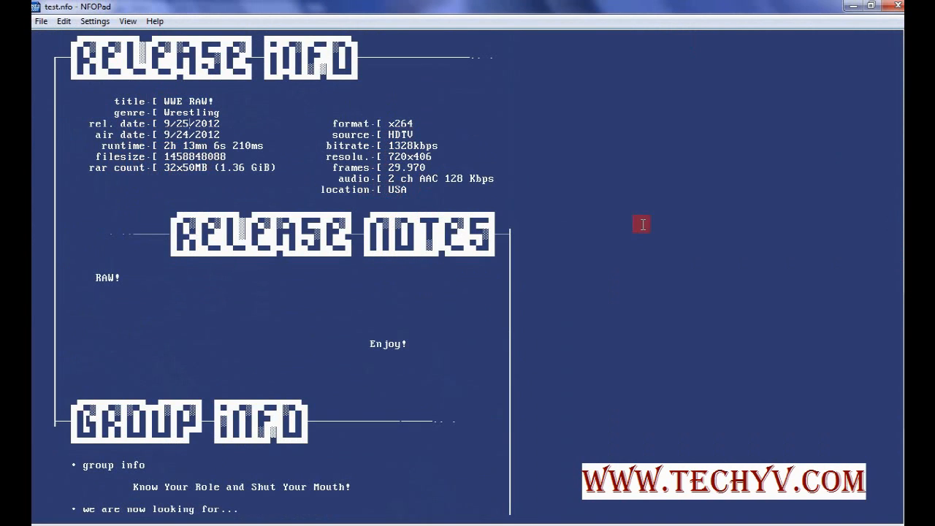
mouse_move(639, 246)
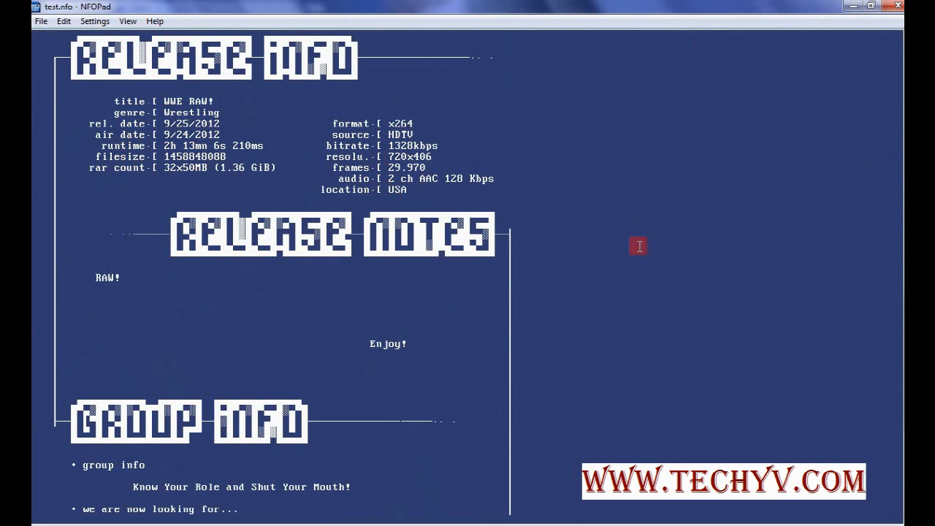
mouse_move(423, 292)
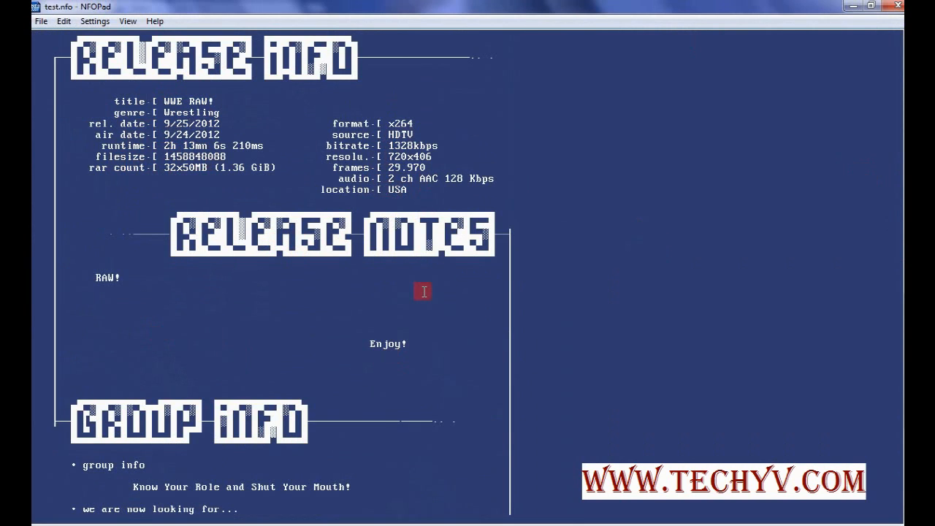
mouse_move(900, 217)
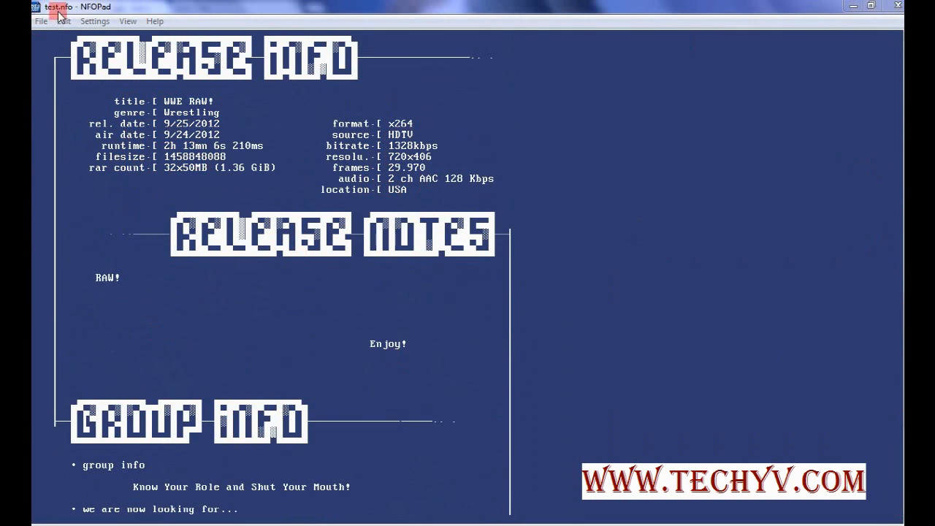
left_click(41, 21)
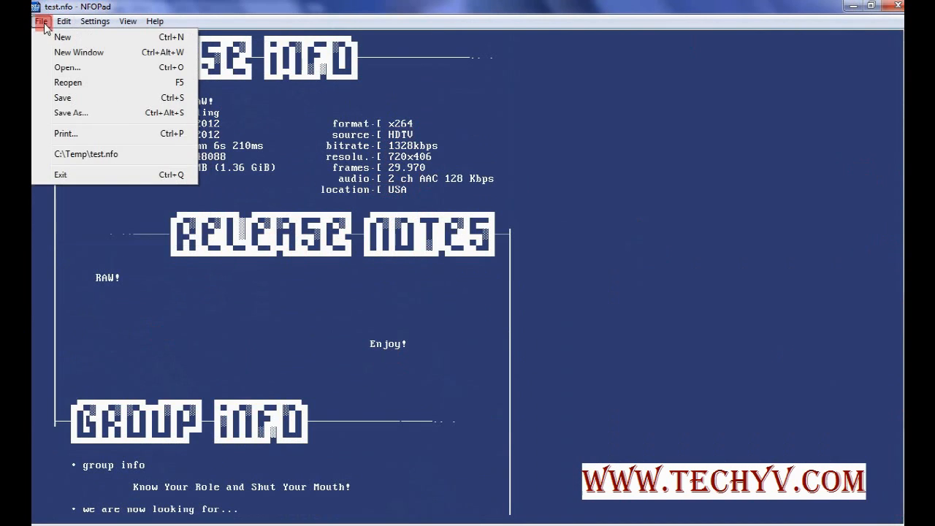
left_click(64, 21)
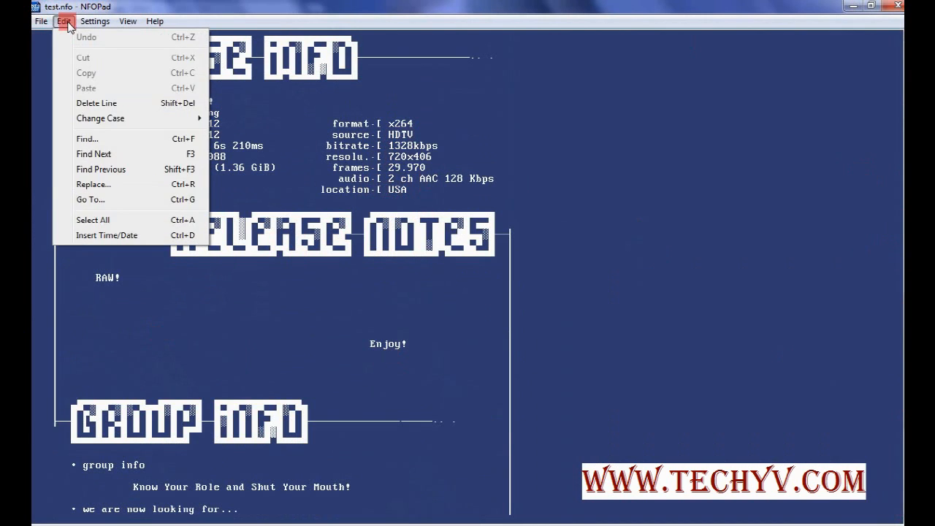
left_click(95, 21)
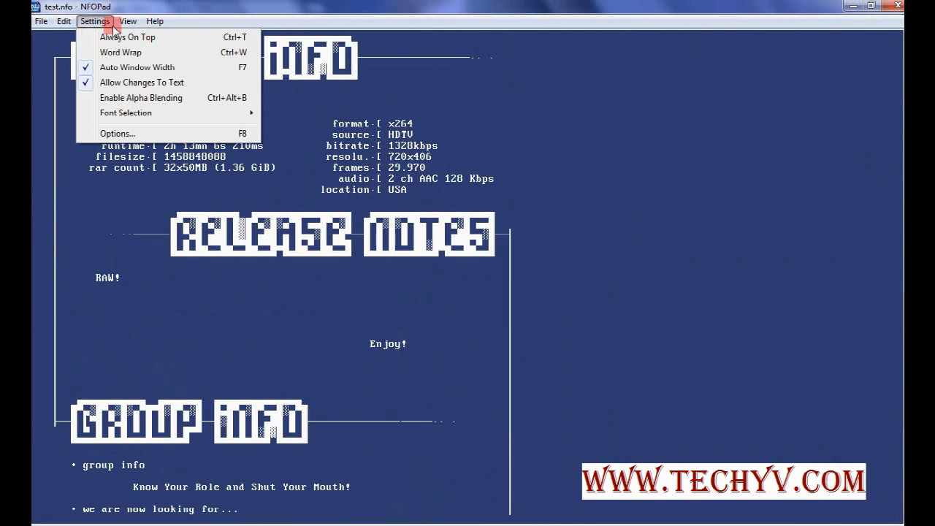
left_click(154, 20)
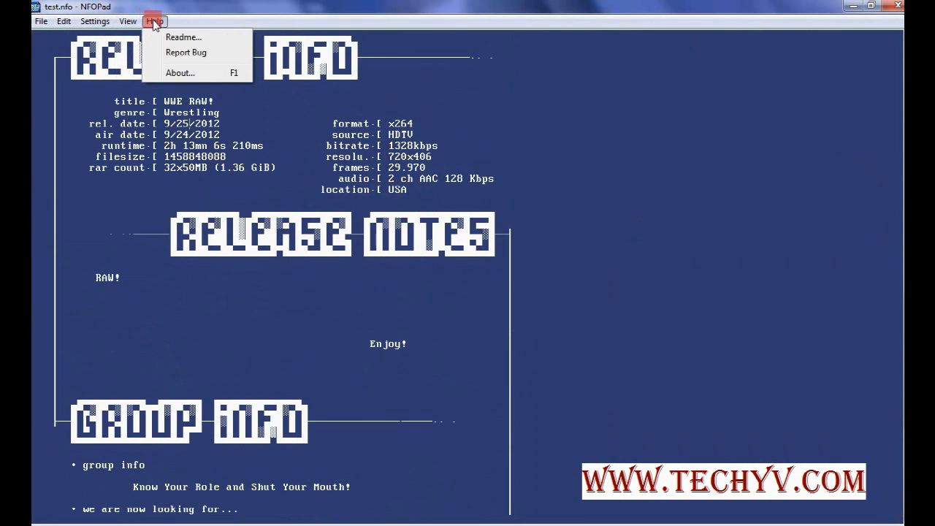
mouse_move(568, 6)
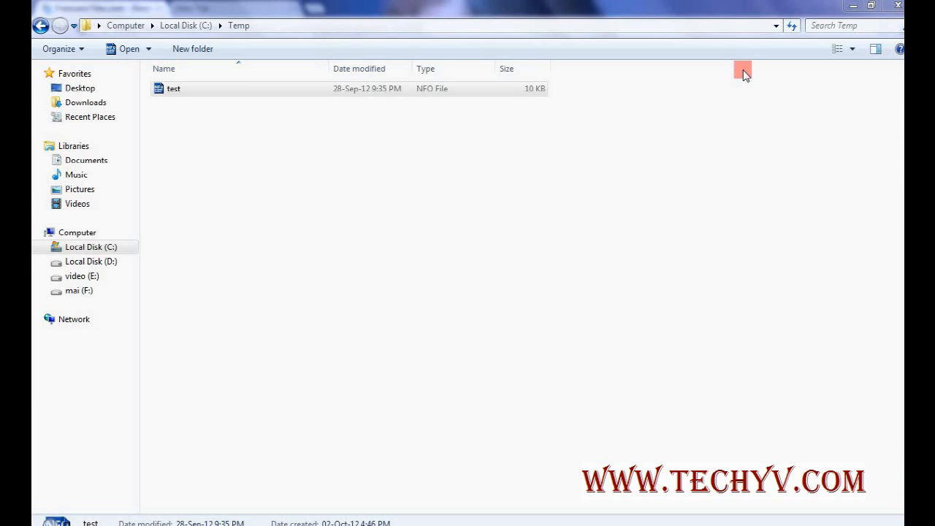
mouse_move(634, 157)
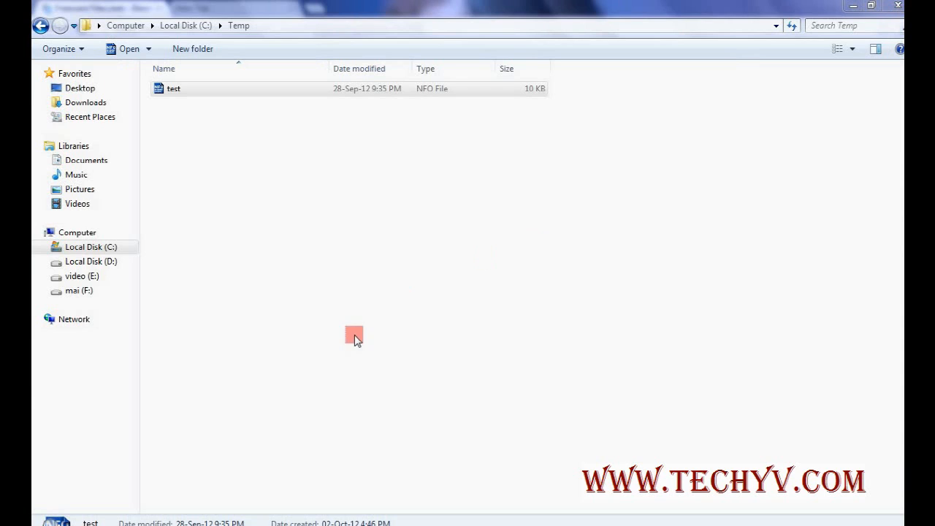
mouse_move(418, 274)
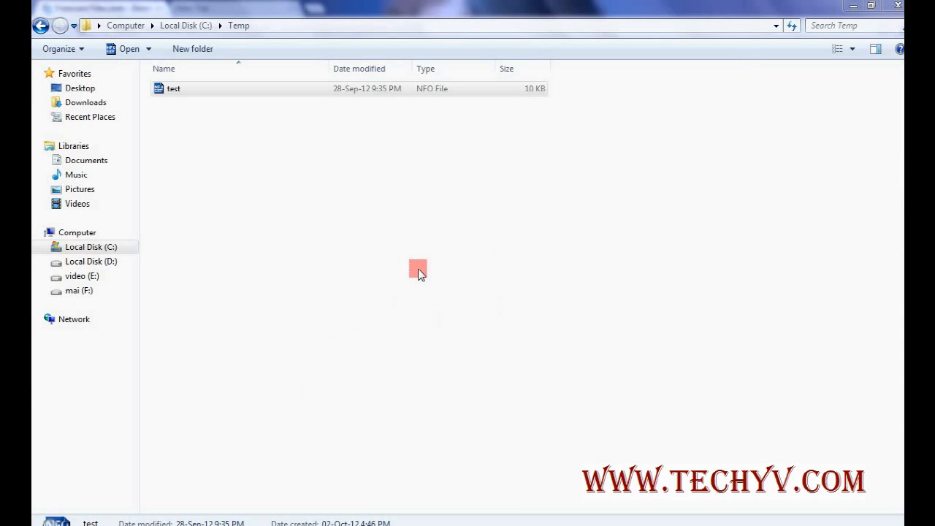
mouse_move(323, 305)
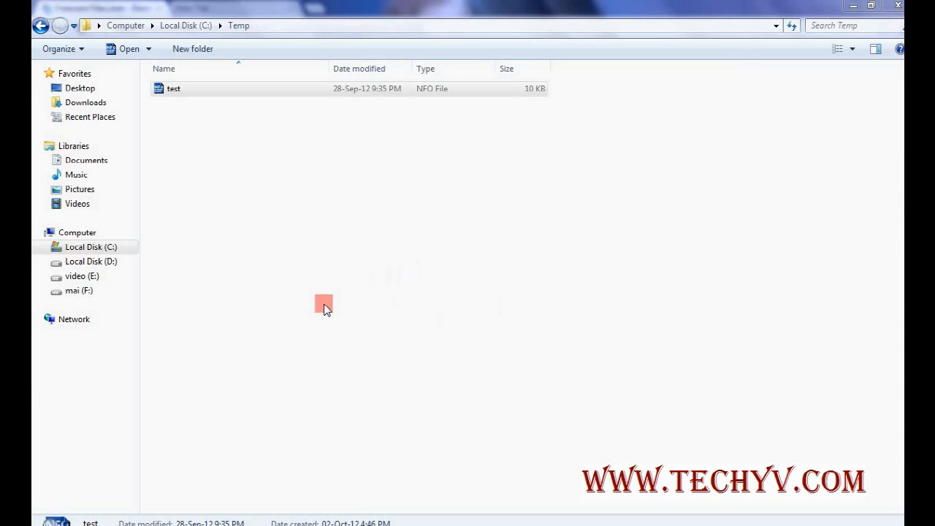
mouse_move(301, 268)
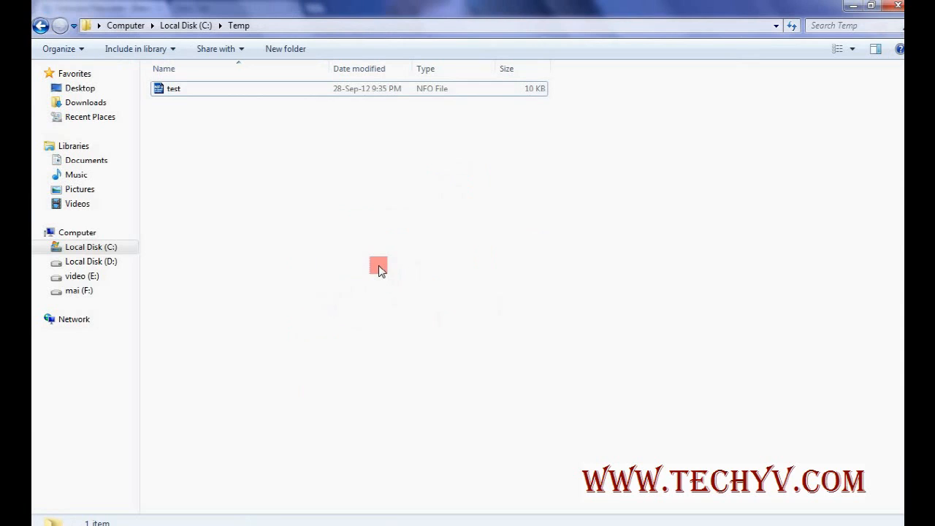
mouse_move(289, 423)
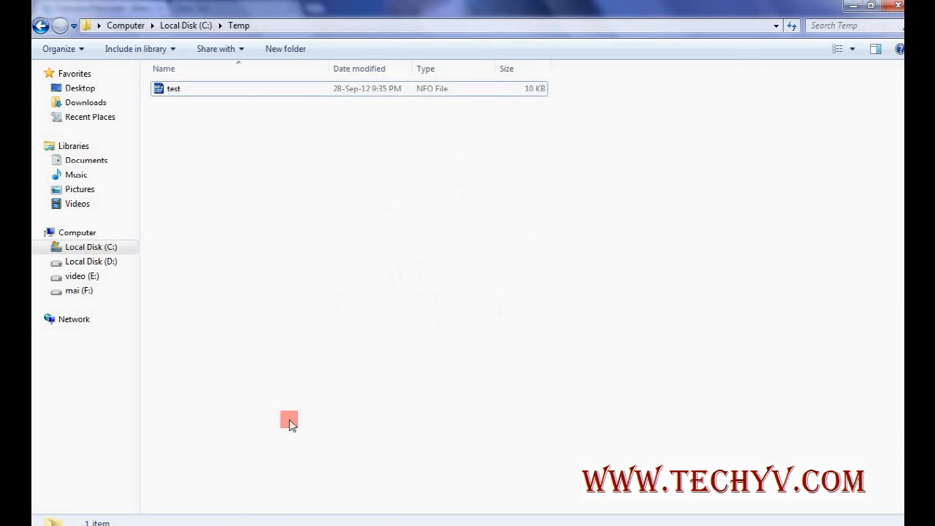